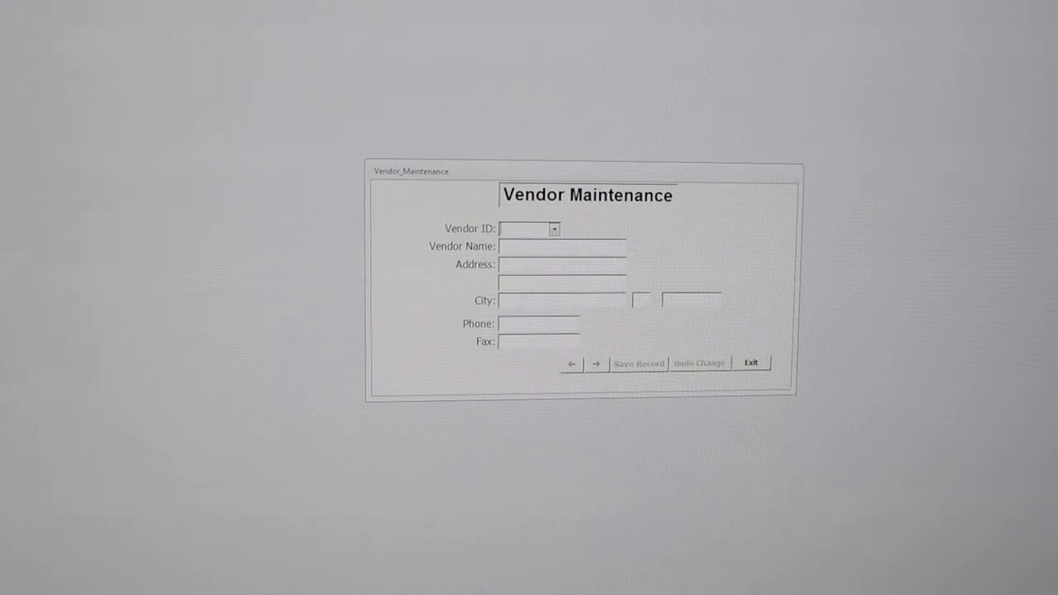
{"action": "mouse_move", "coordinate": [427, 271]}
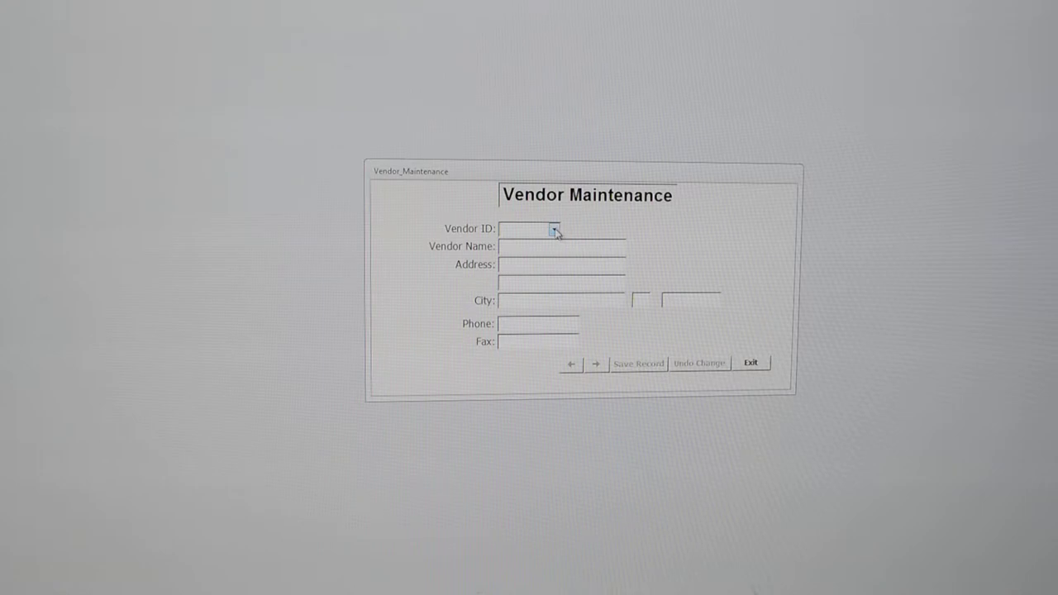
Step: Enter TEST as the Vendor ID, correcting a mistyped first letter
{"action": "left_click", "coordinate": [554, 229]}
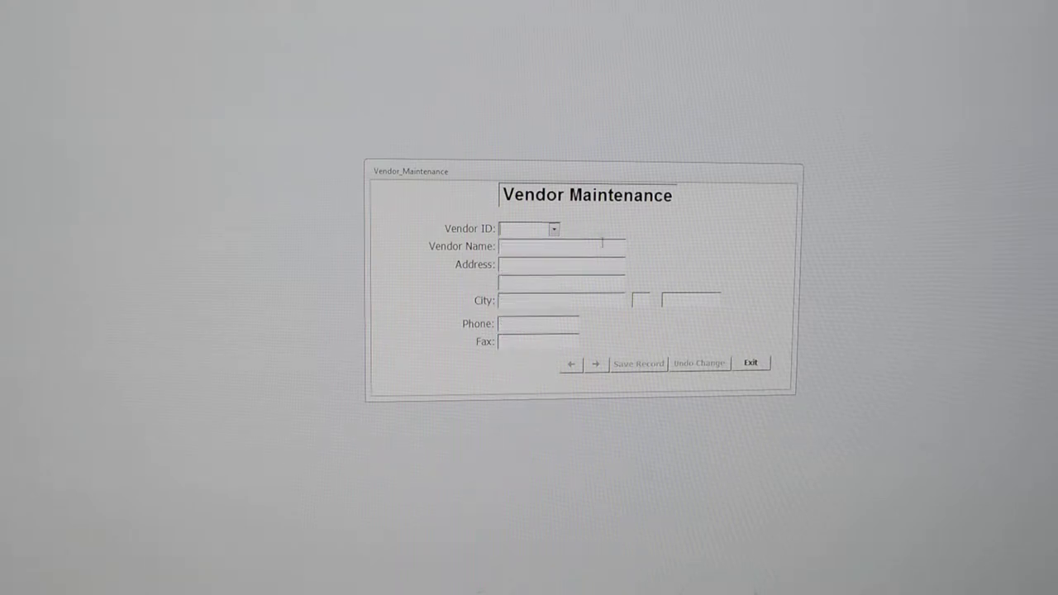
{"action": "type", "text": "T"}
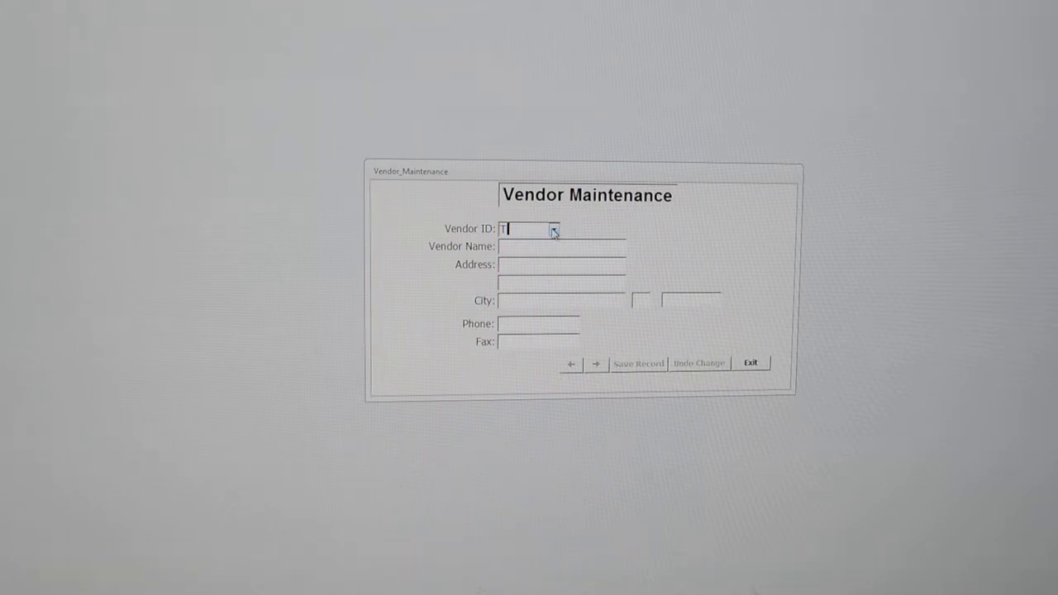
{"action": "key", "text": "Backspace"}
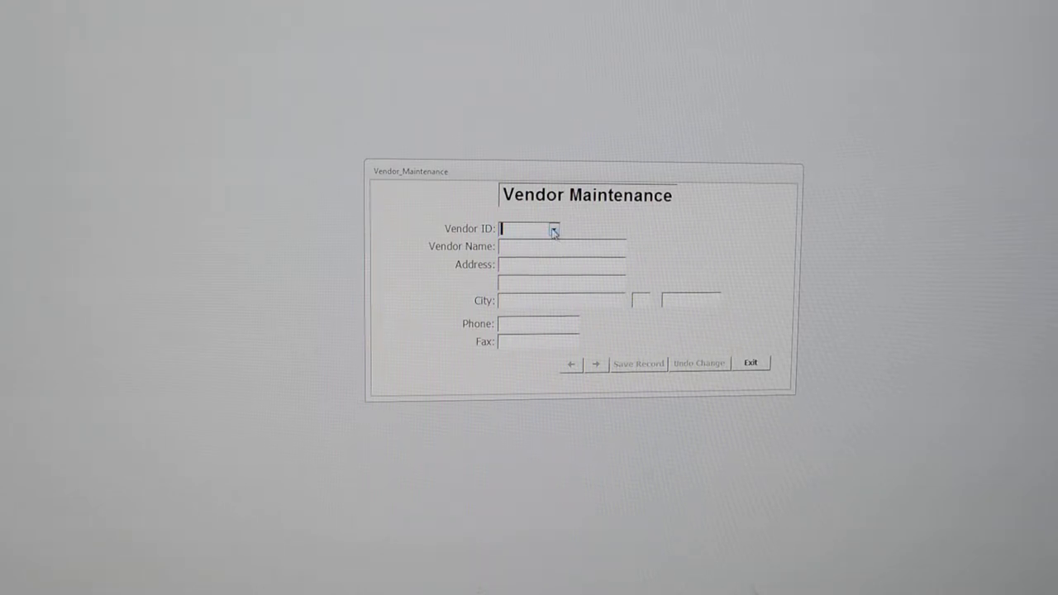
{"action": "type", "text": "T"}
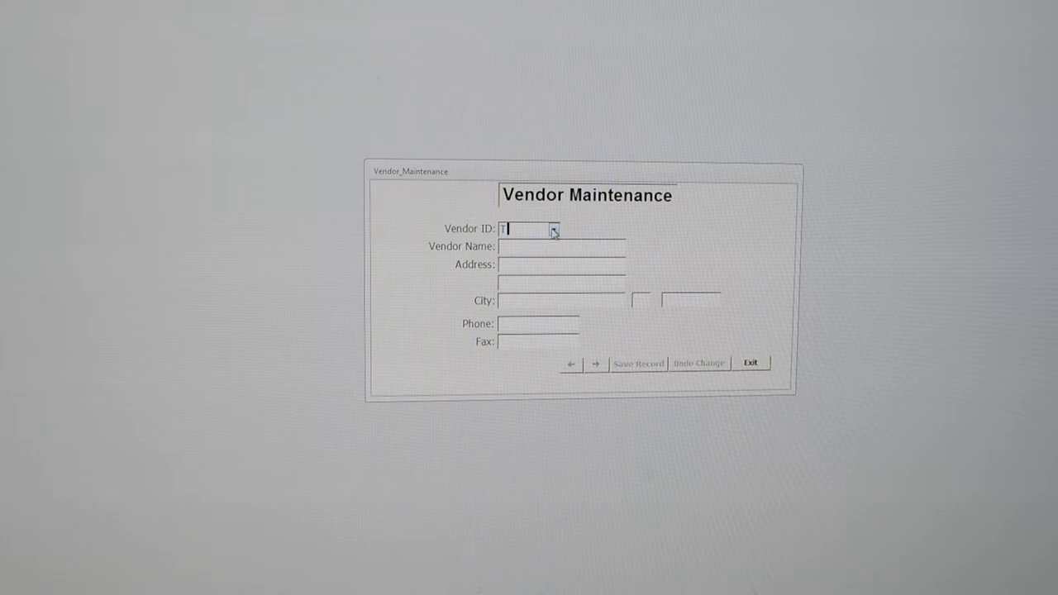
{"action": "type", "text": "EST"}
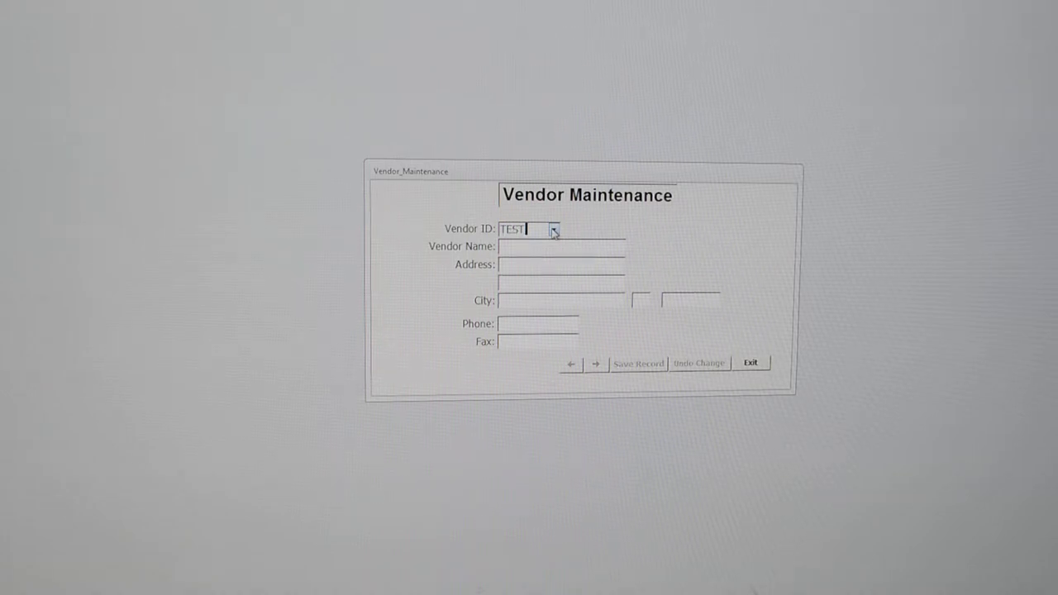
Step: Leave Vendor Maintenance for the Lot Maintenance form, showing a blank lot dated 7/26/2014
{"action": "left_click", "coordinate": [553, 229]}
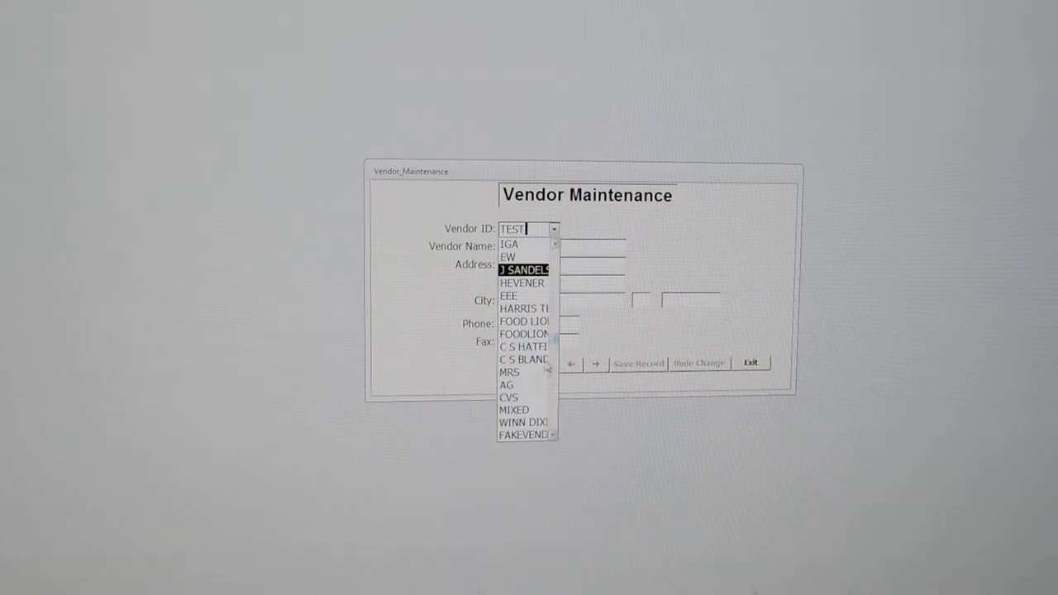
{"action": "left_click", "coordinate": [523, 433]}
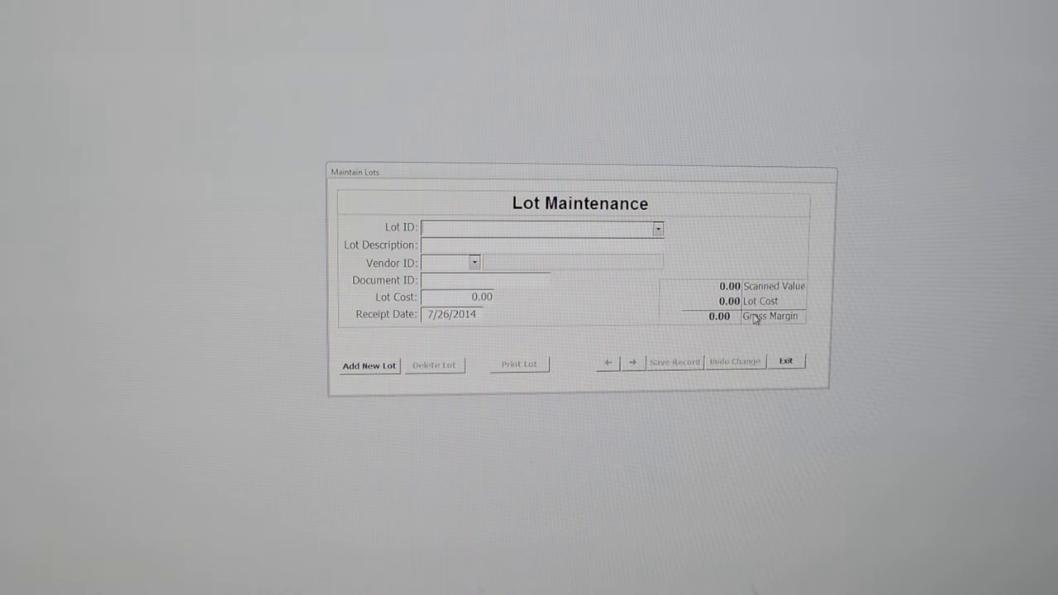
Step: Select Lot ID 10062 and review its Vendor ID choices
{"action": "left_click", "coordinate": [657, 229]}
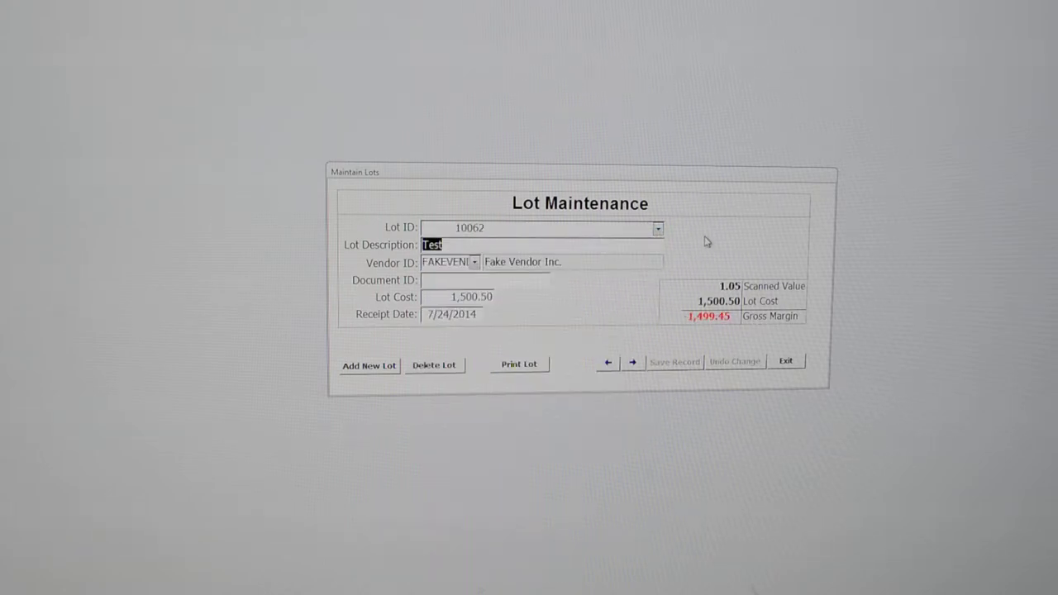
{"action": "mouse_move", "coordinate": [384, 385]}
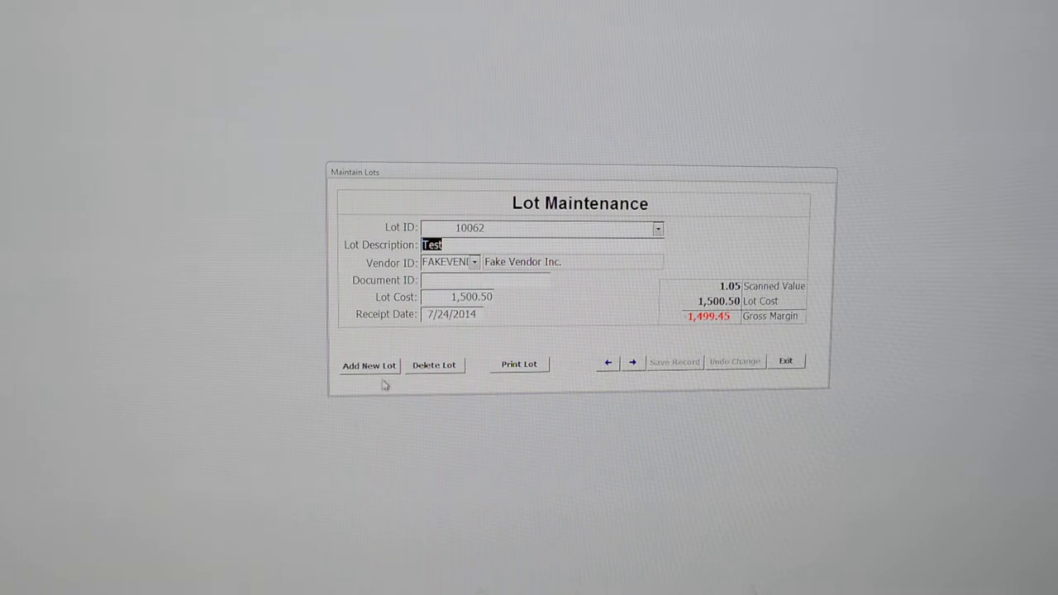
{"action": "mouse_move", "coordinate": [512, 383]}
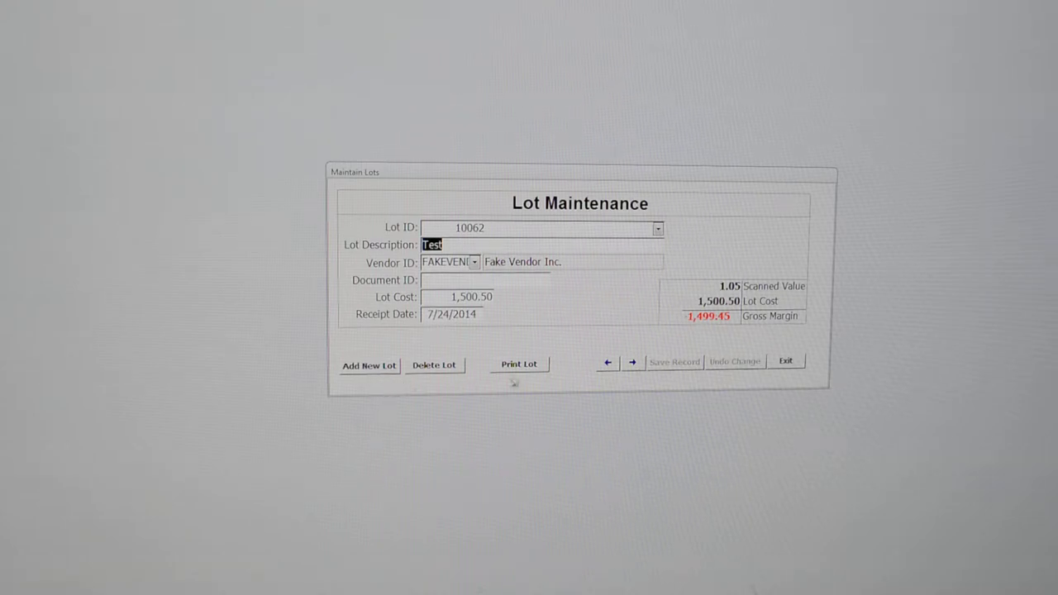
{"action": "mouse_move", "coordinate": [407, 390]}
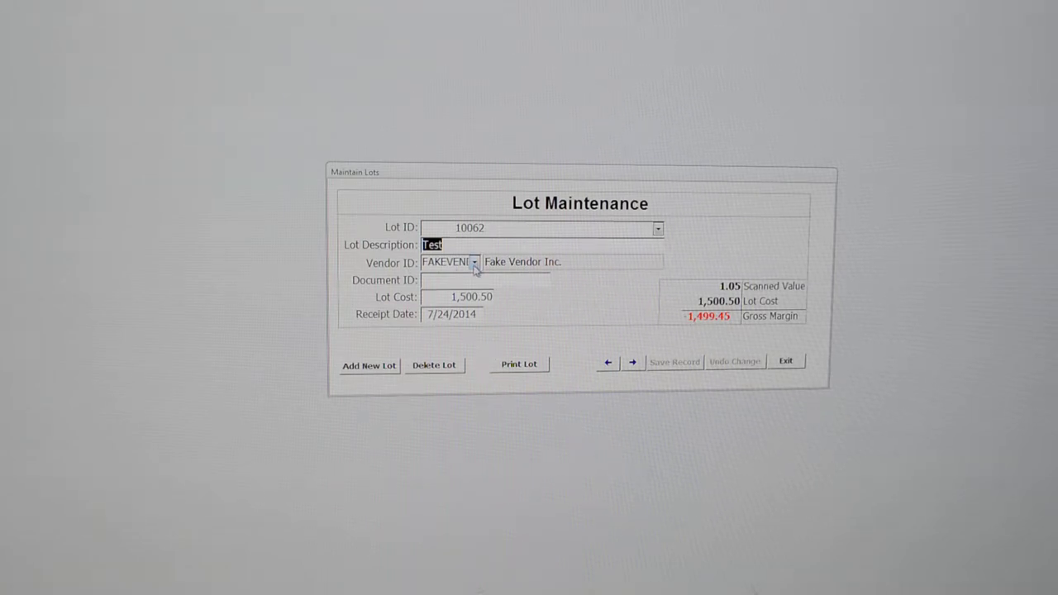
{"action": "left_click", "coordinate": [476, 262]}
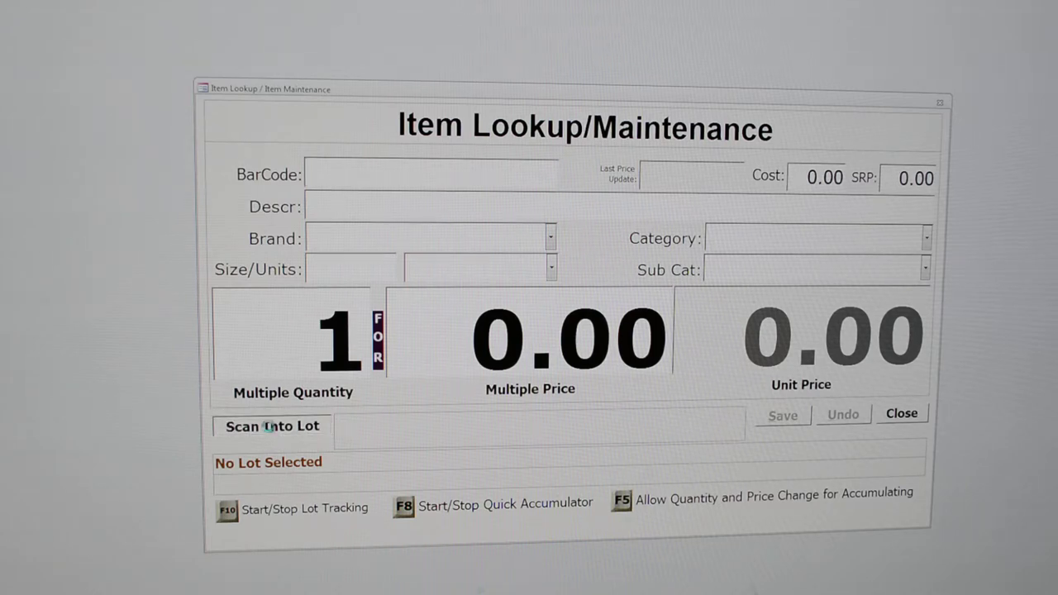
Step: Start Scan Into Lot tracking for lot 10062 from Fake Vendor Inc
{"action": "left_click", "coordinate": [272, 426]}
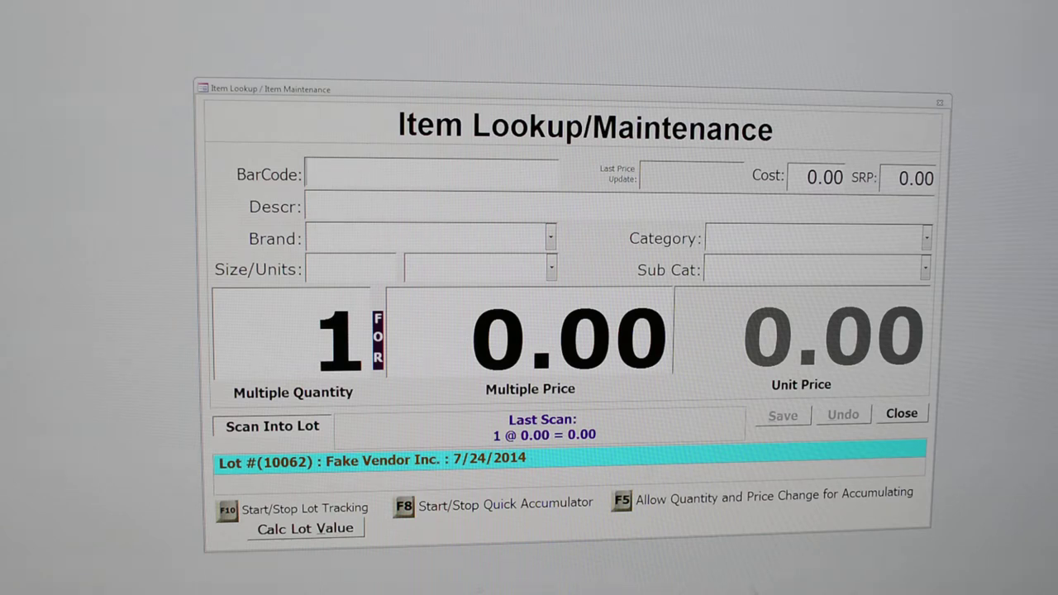
{"action": "mouse_move", "coordinate": [276, 486]}
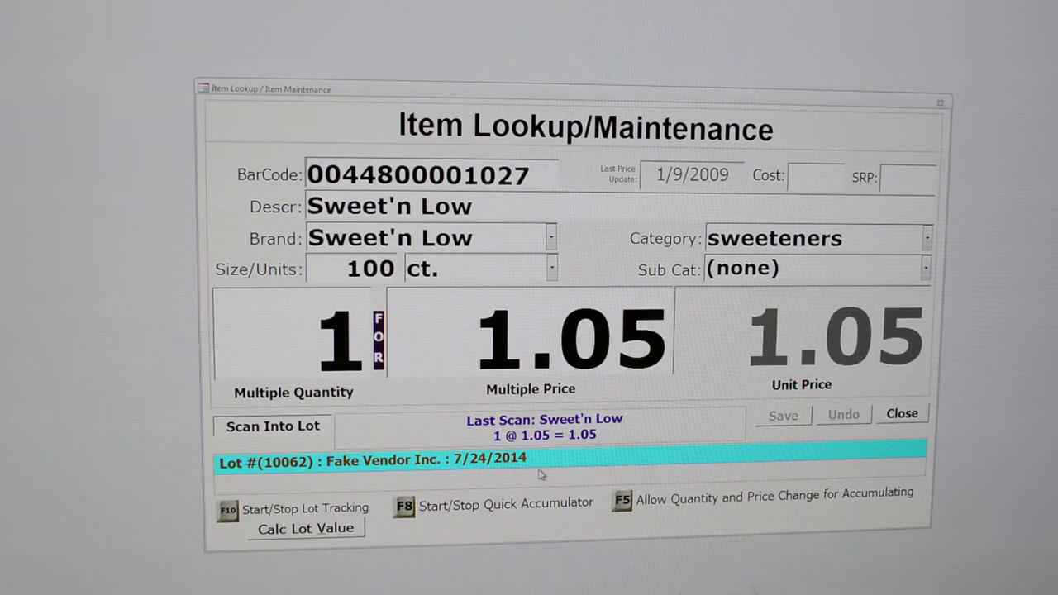
{"action": "mouse_move", "coordinate": [392, 540]}
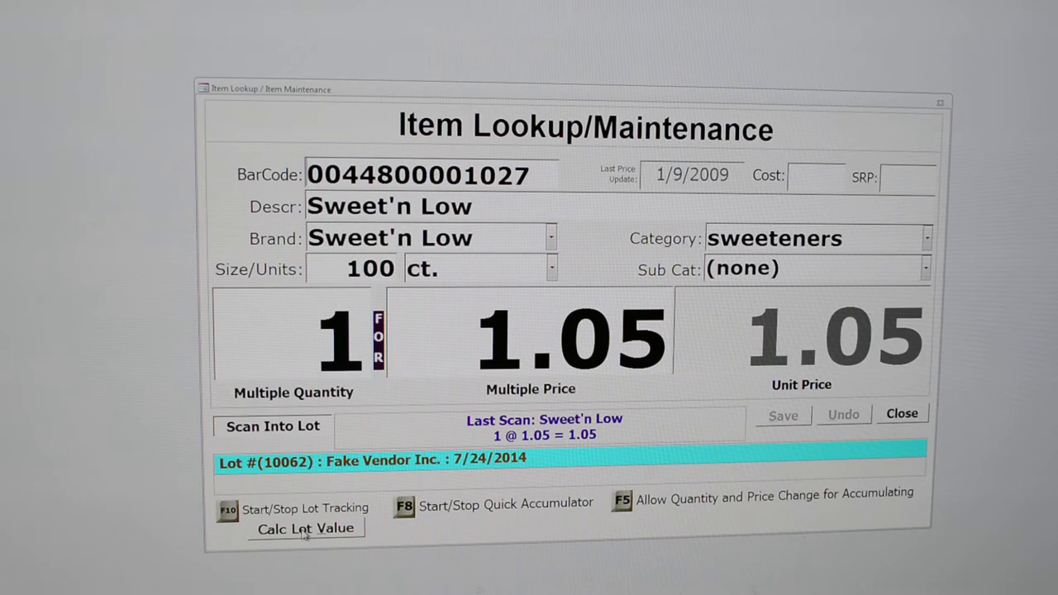
Step: Calculate the lot value so lot 10062's total reads 2.10
{"action": "left_click", "coordinate": [305, 528]}
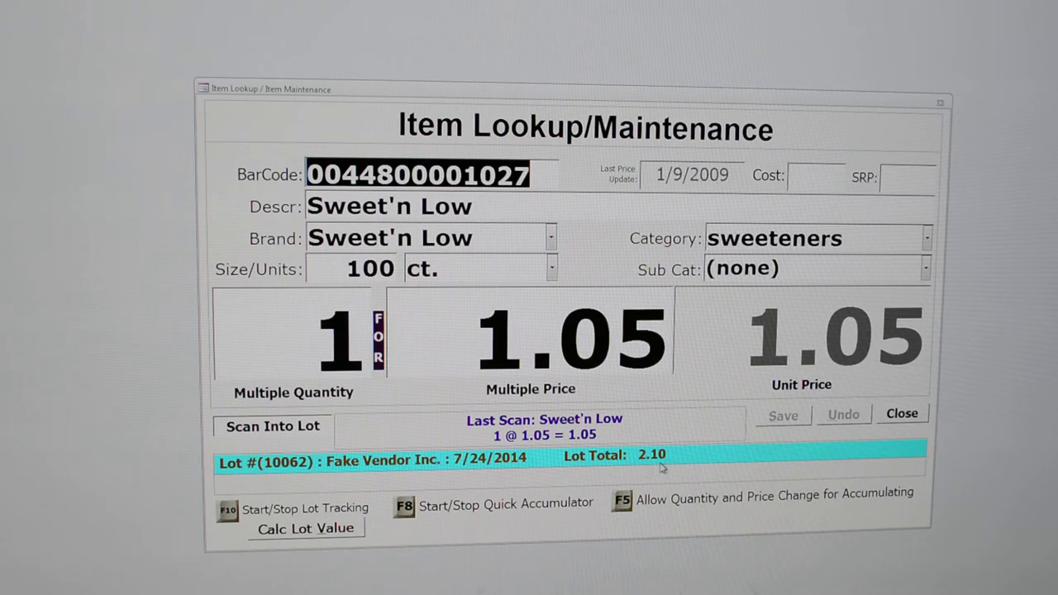
{"action": "mouse_move", "coordinate": [637, 462]}
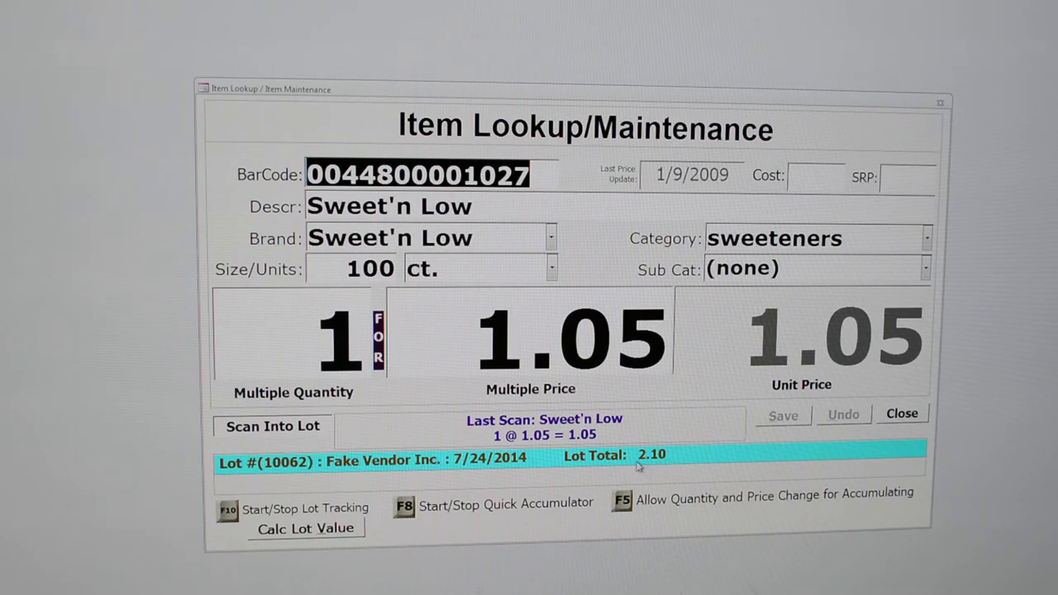
{"action": "mouse_move", "coordinate": [653, 466]}
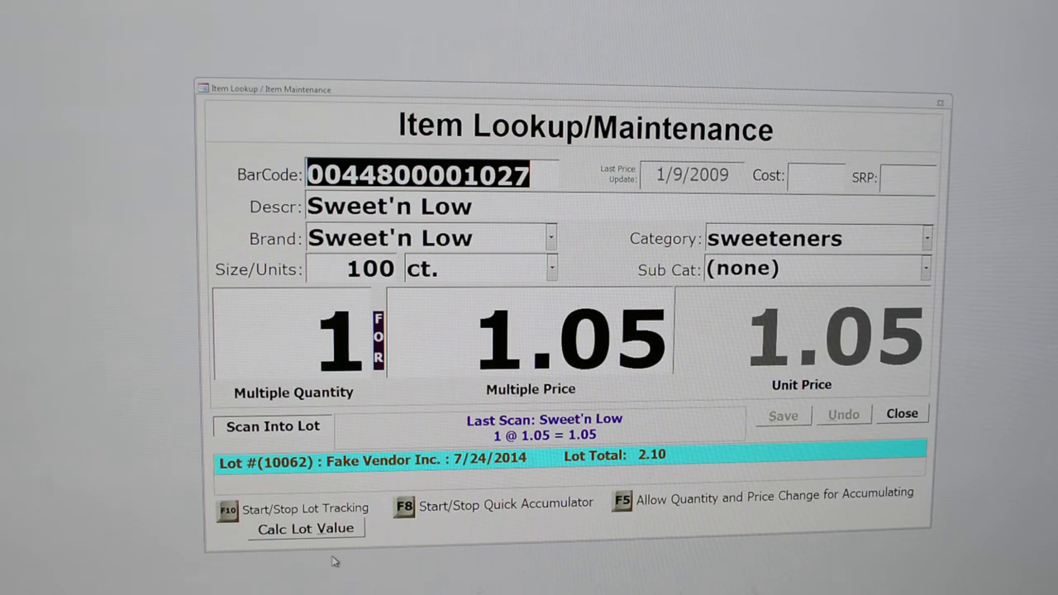
{"action": "mouse_move", "coordinate": [370, 551]}
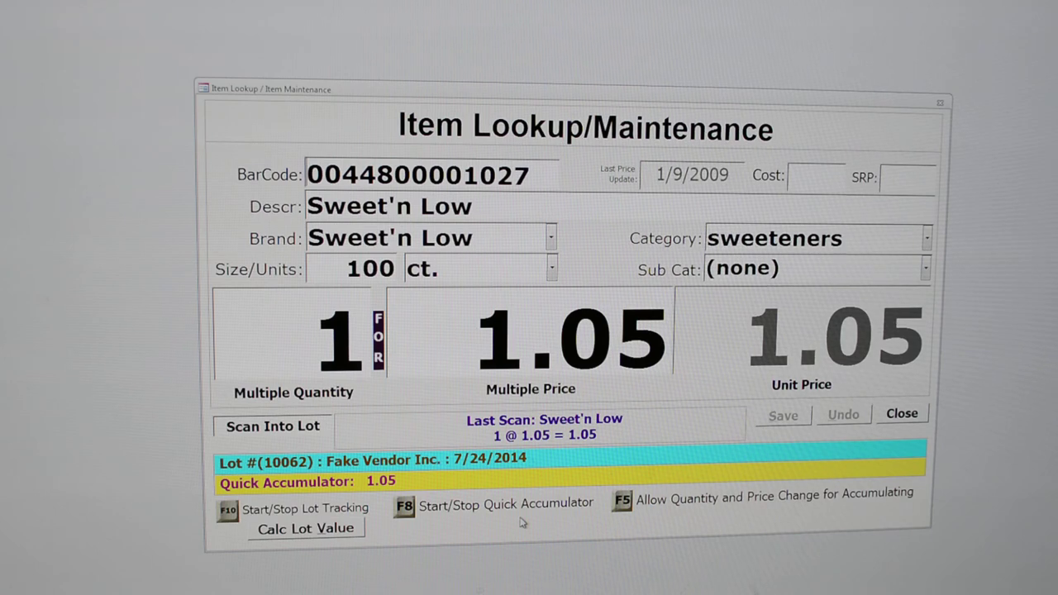
{"action": "mouse_move", "coordinate": [622, 469]}
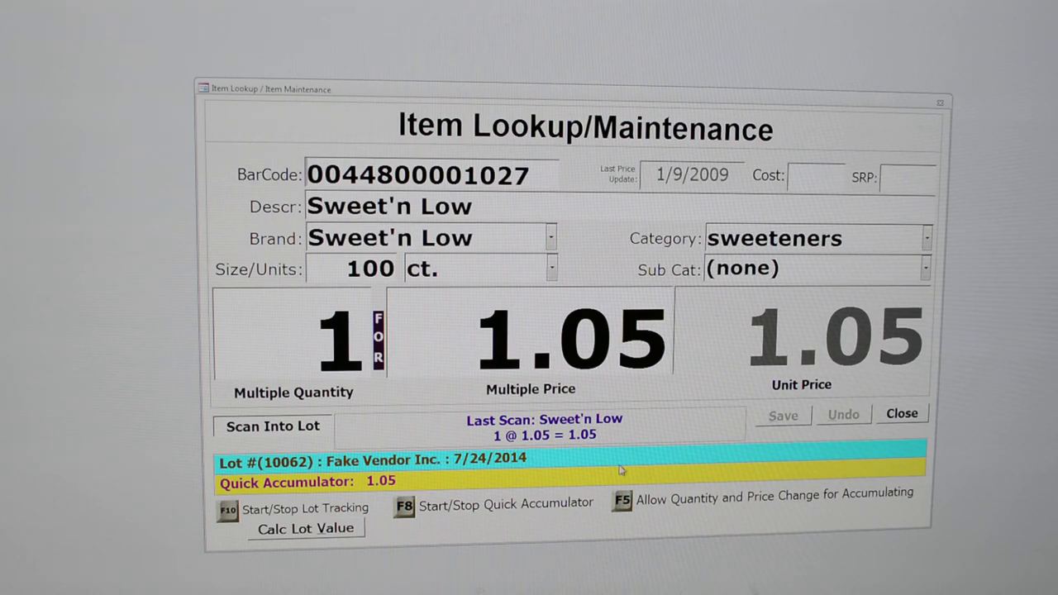
{"action": "mouse_move", "coordinate": [639, 472]}
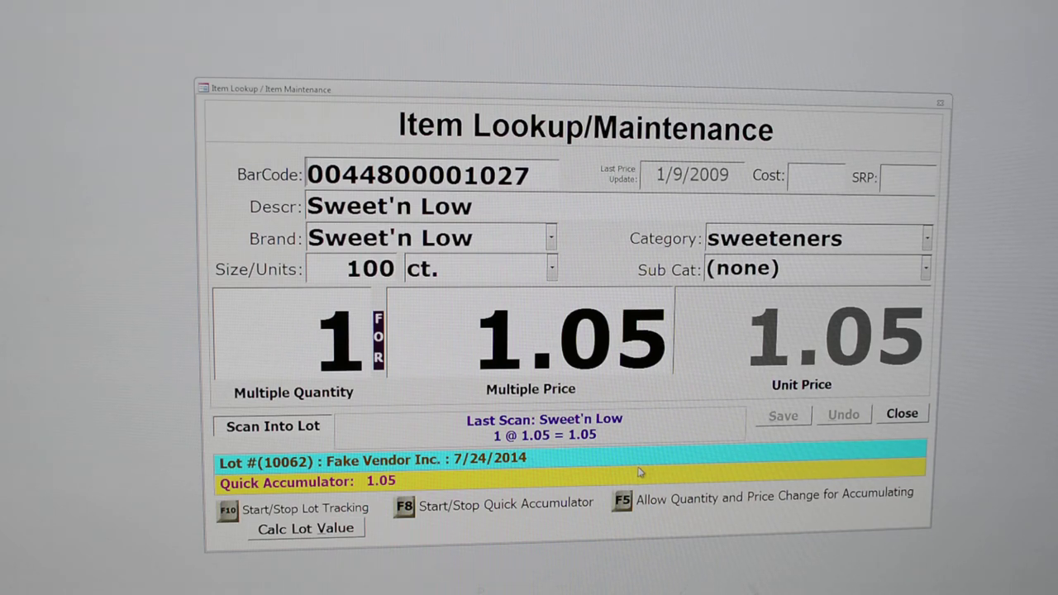
{"action": "mouse_move", "coordinate": [657, 466]}
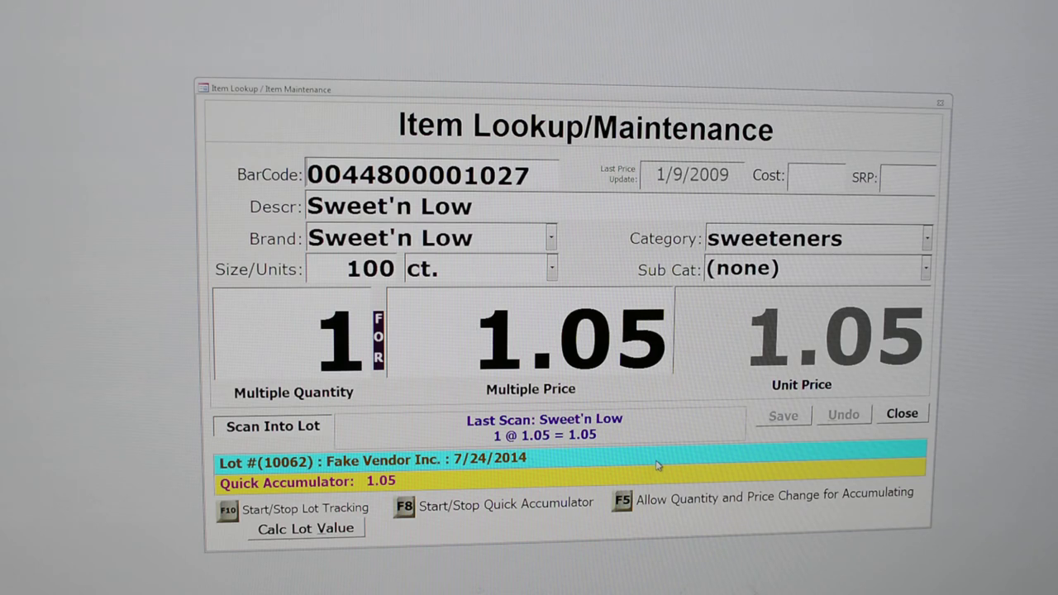
{"action": "mouse_move", "coordinate": [579, 519]}
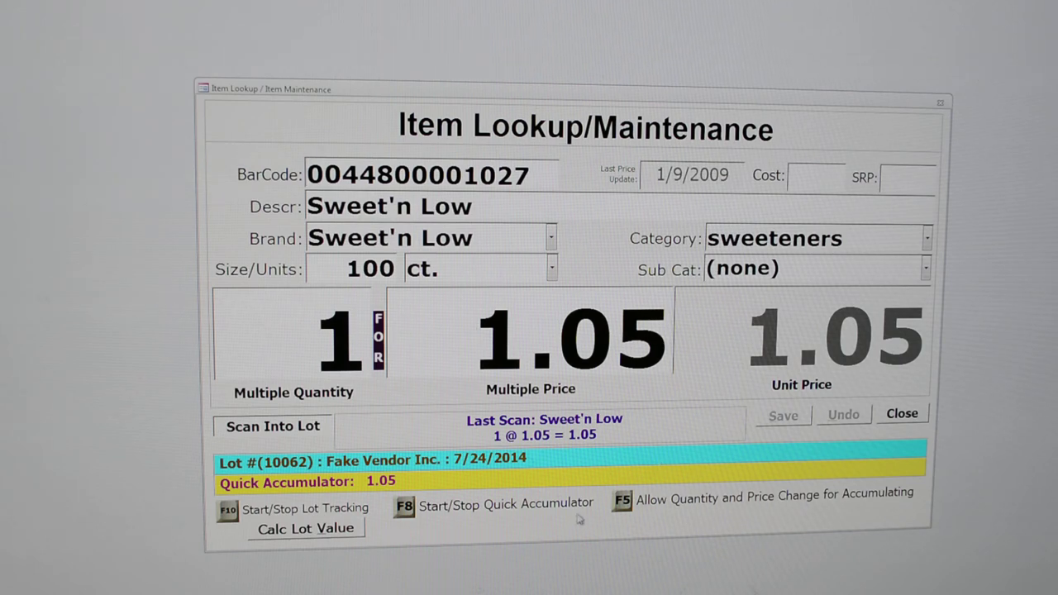
{"action": "mouse_move", "coordinate": [569, 529]}
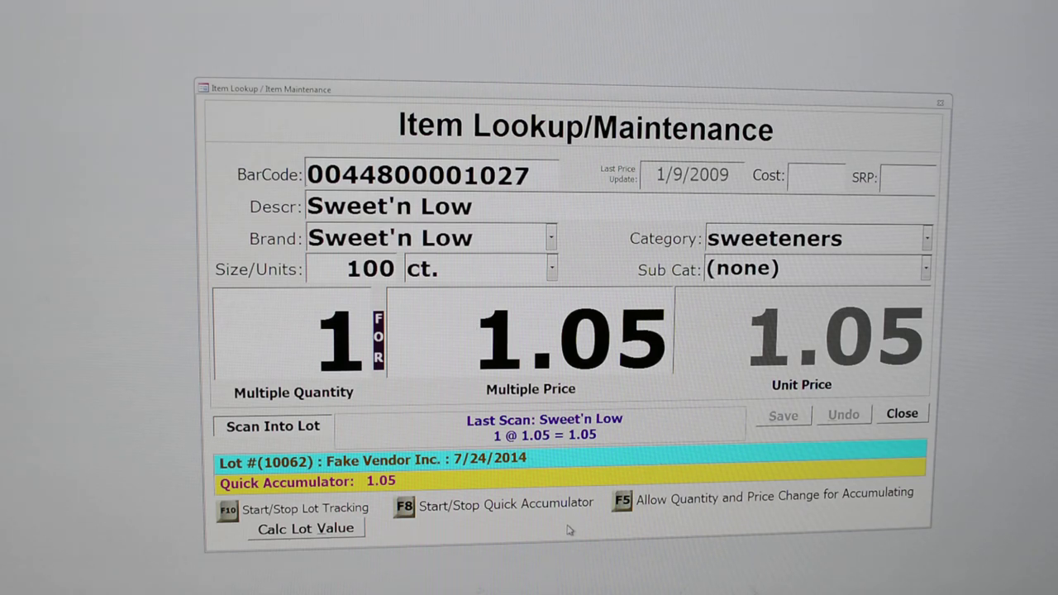